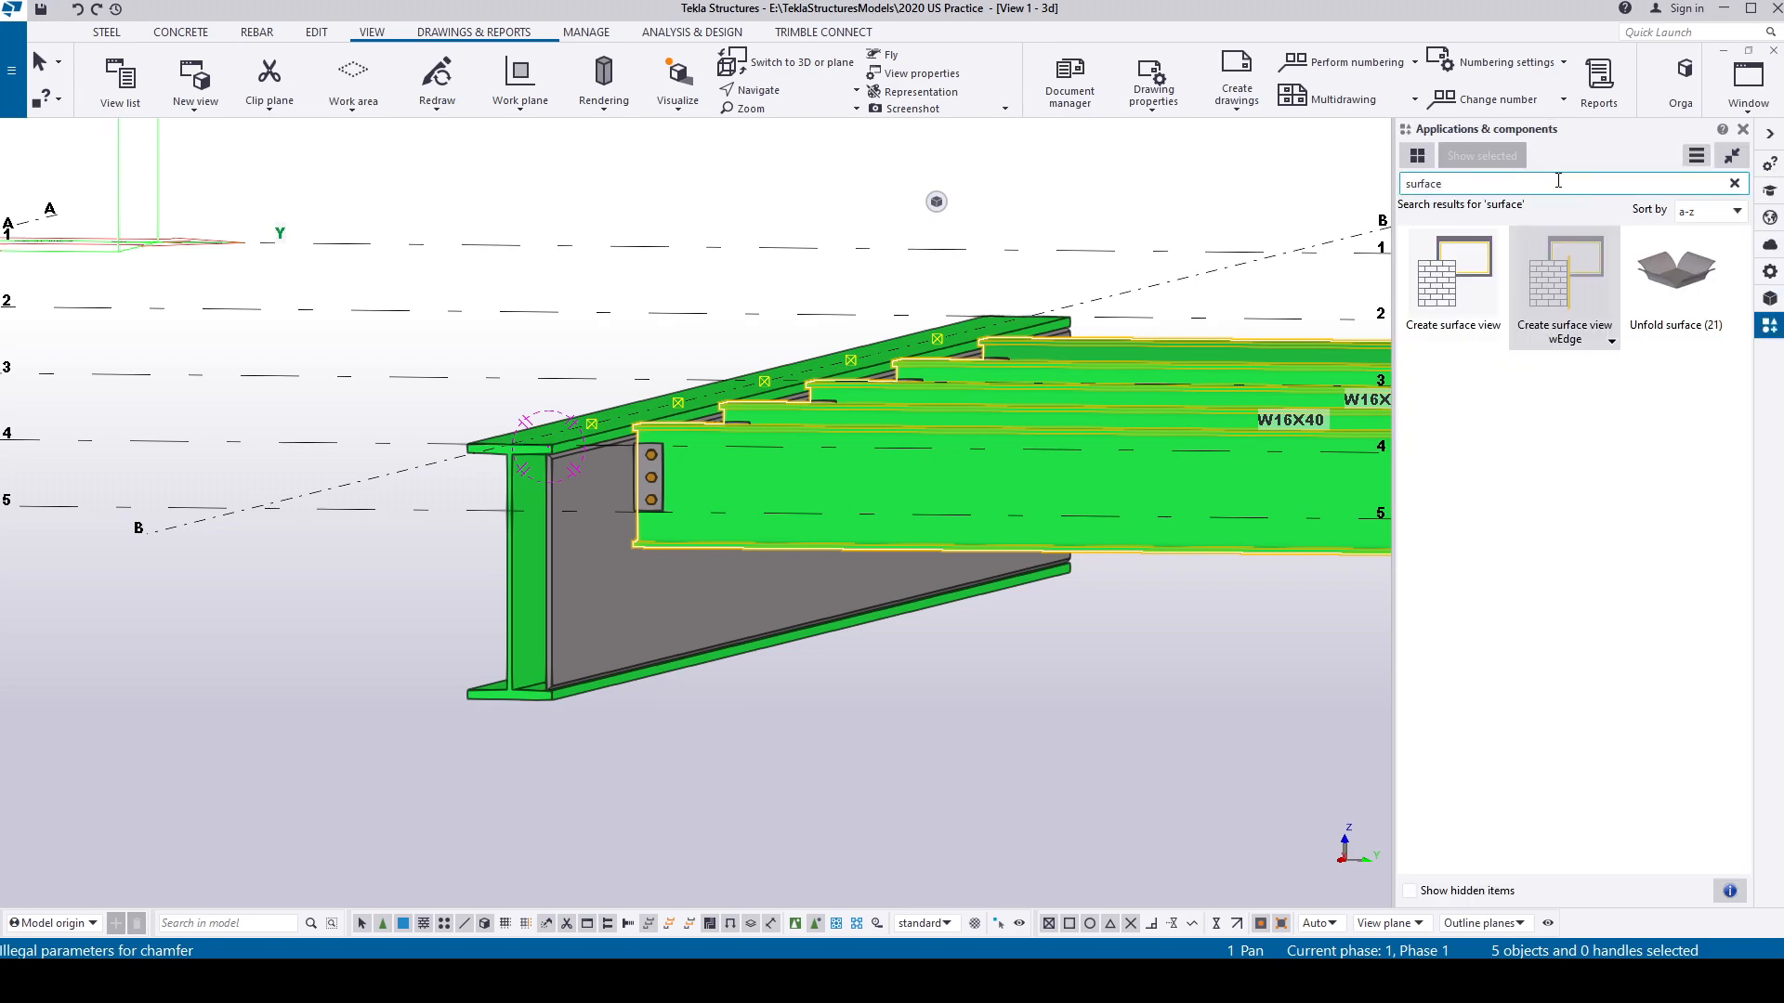
{"action": "mouse_move", "coordinate": [1412, 297]}
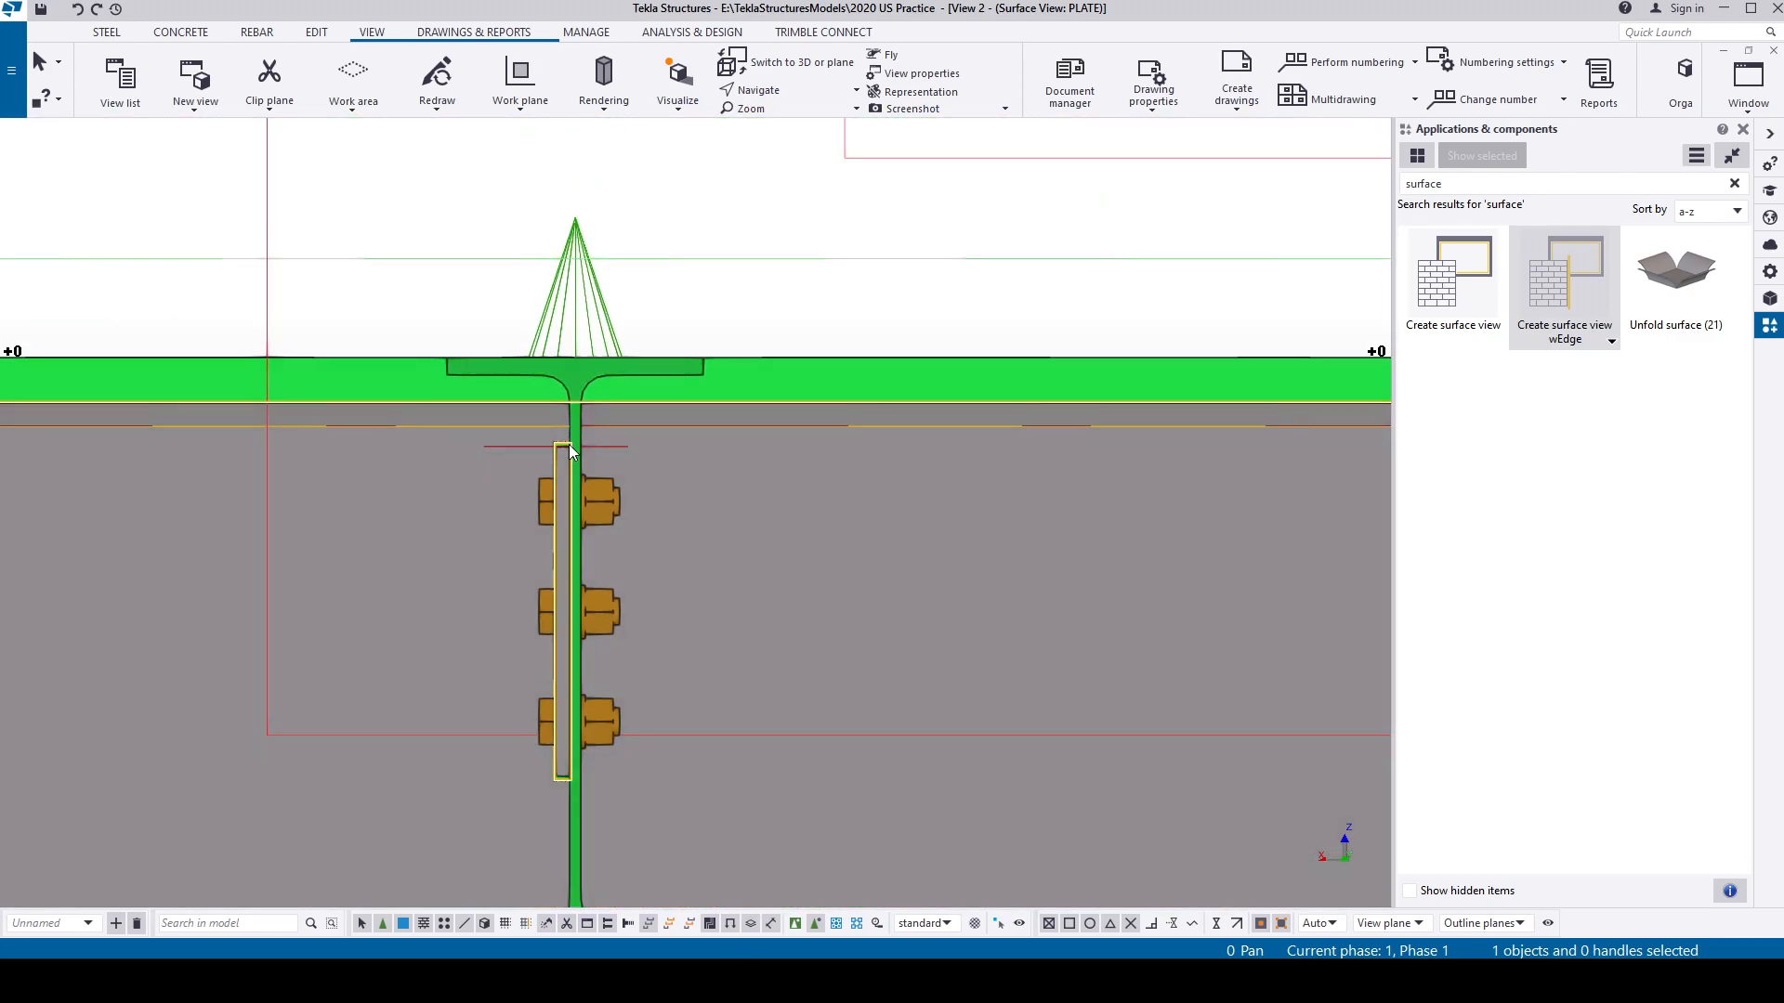
Set the corner chamfer to Rounding with a 1/2 radius and modify it.
{"action": "scroll", "scroll_direction": "up", "scroll_amount": 3}
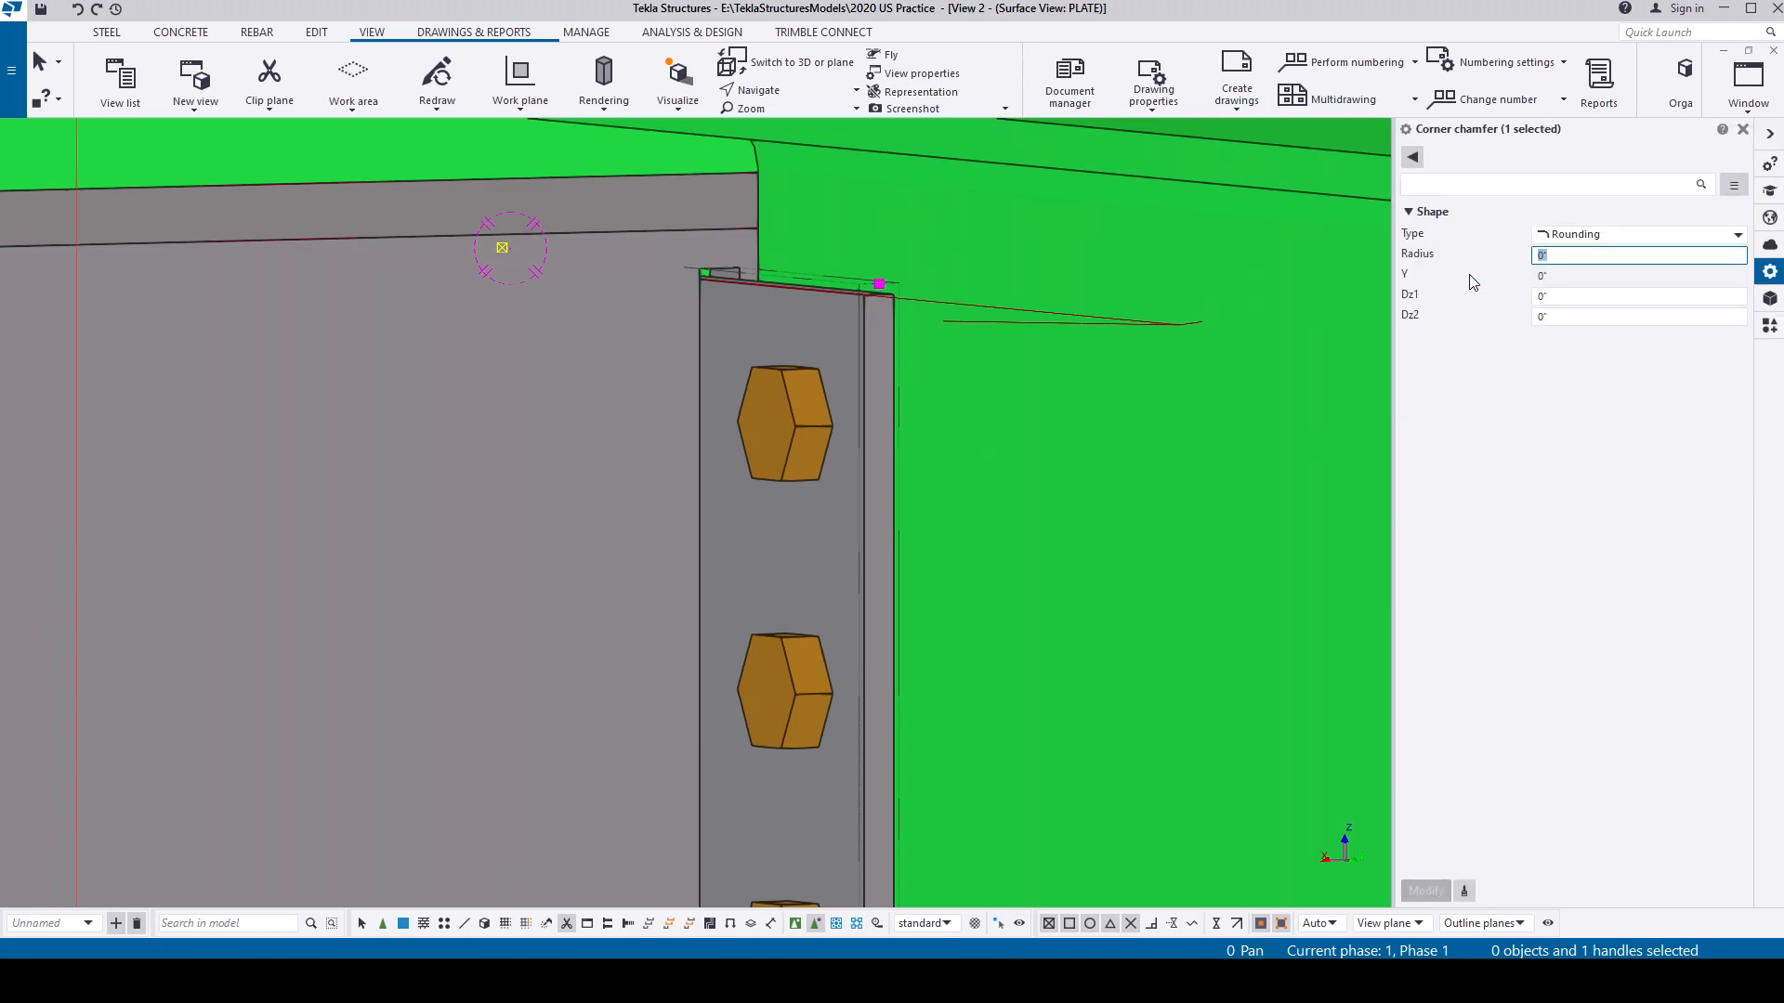
{"action": "type", "text": "1/2"}
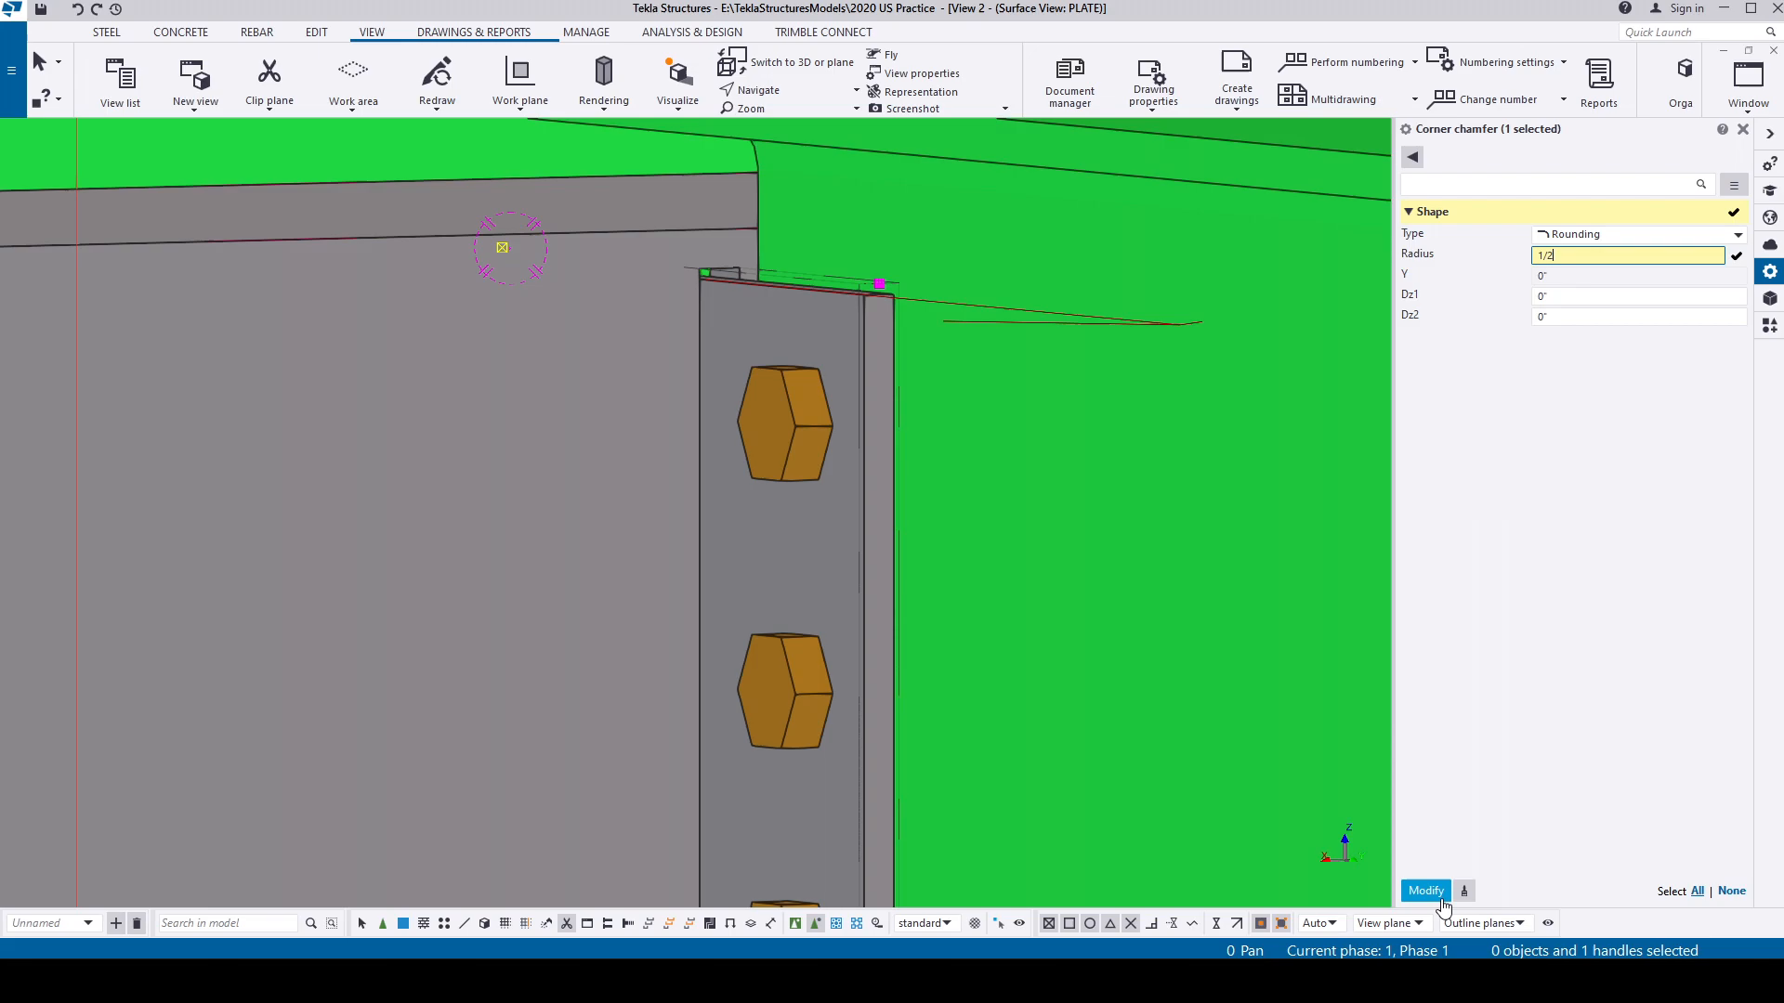
{"action": "left_click", "coordinate": [1425, 892]}
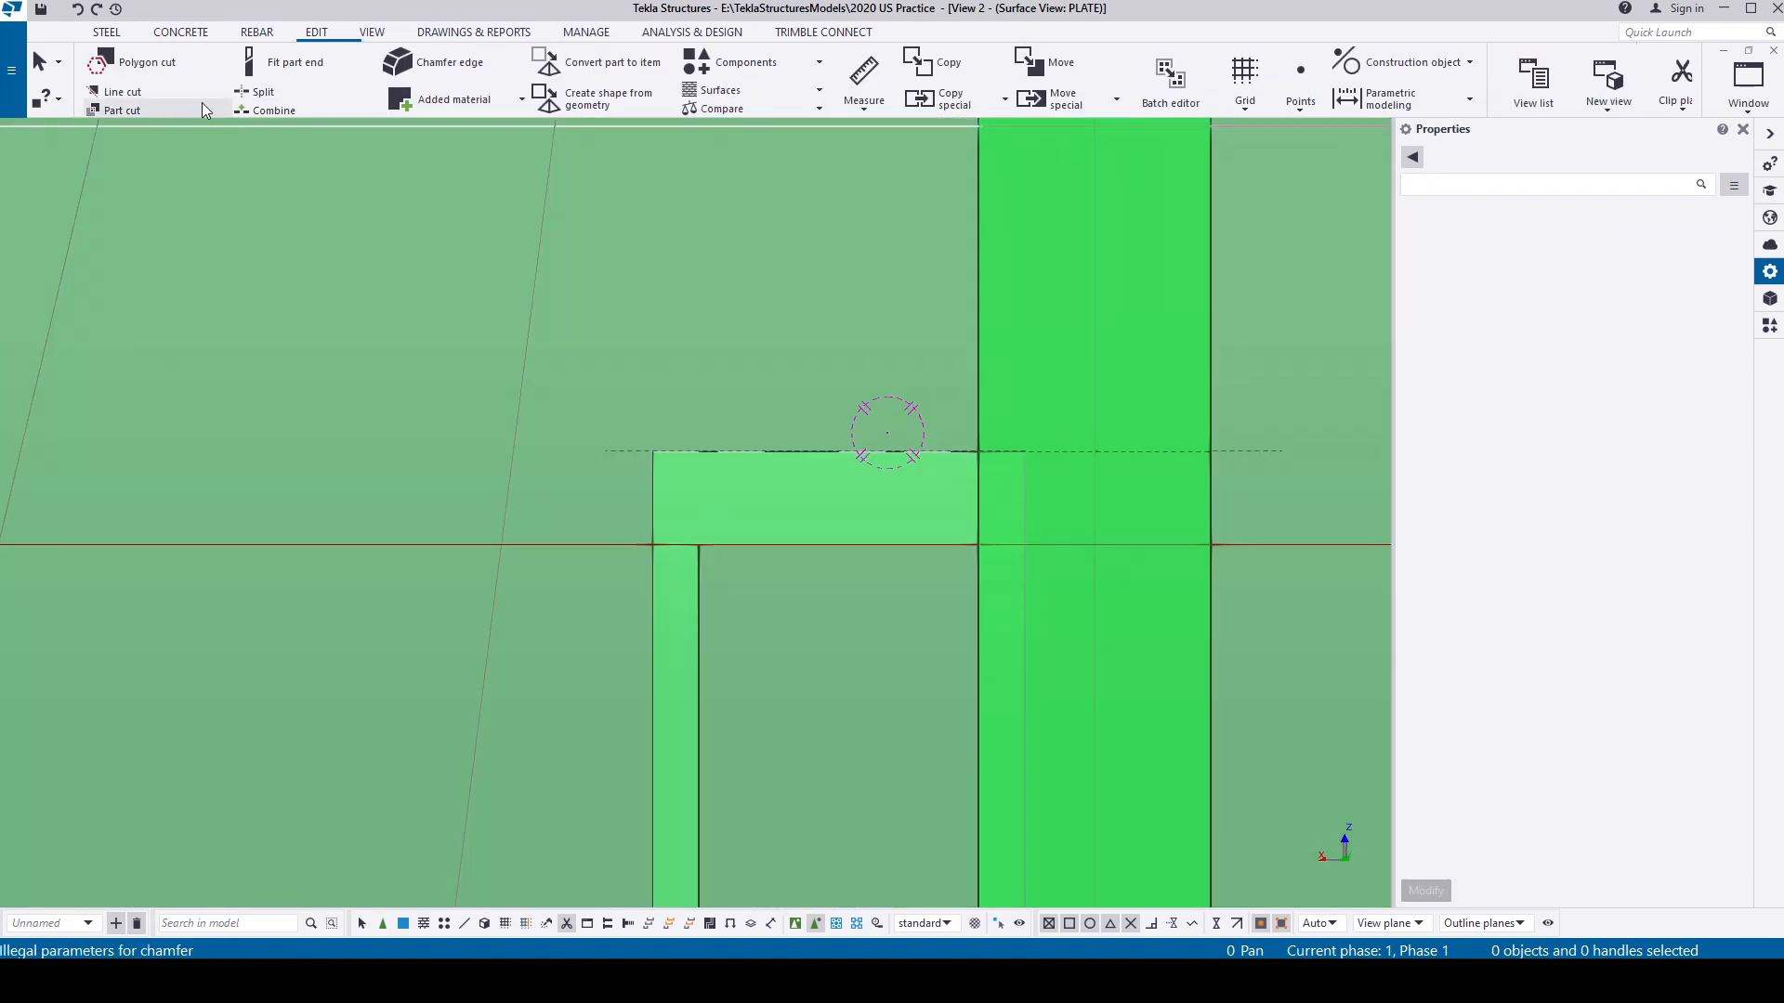
Start a polygon cut and choose the girder as the part to cut around the slot end.
{"action": "left_click", "coordinate": [140, 64]}
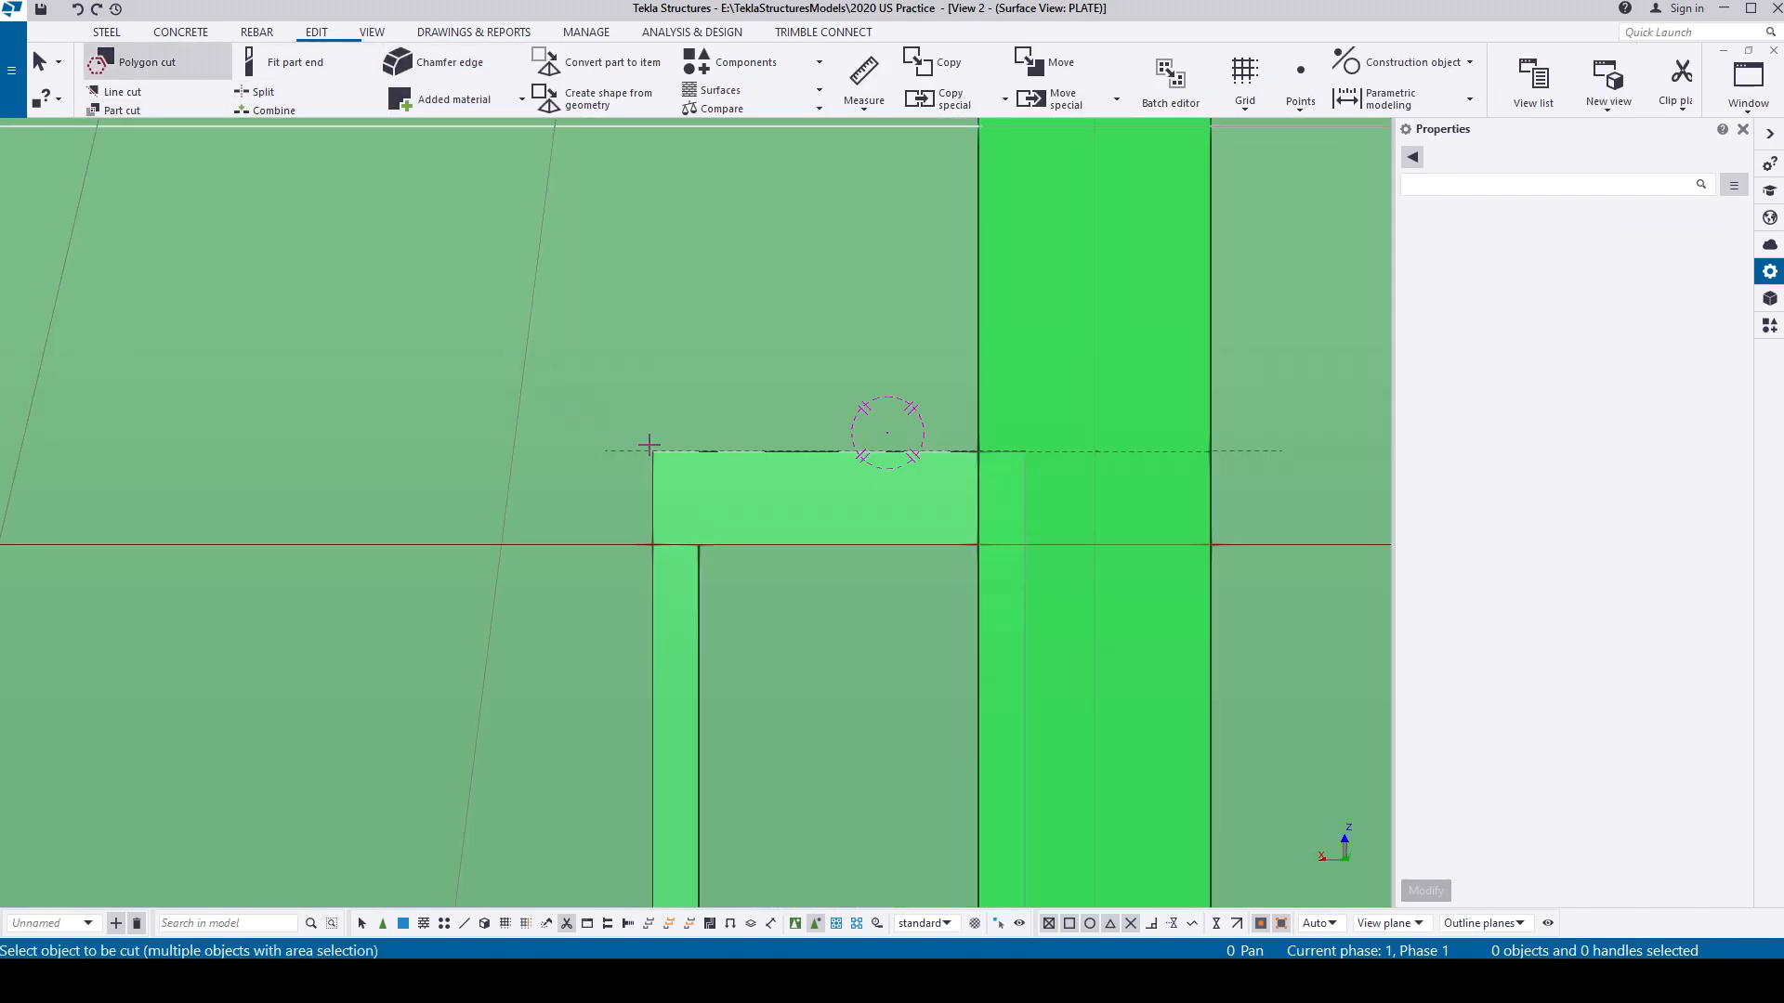
{"action": "left_click", "coordinate": [654, 476]}
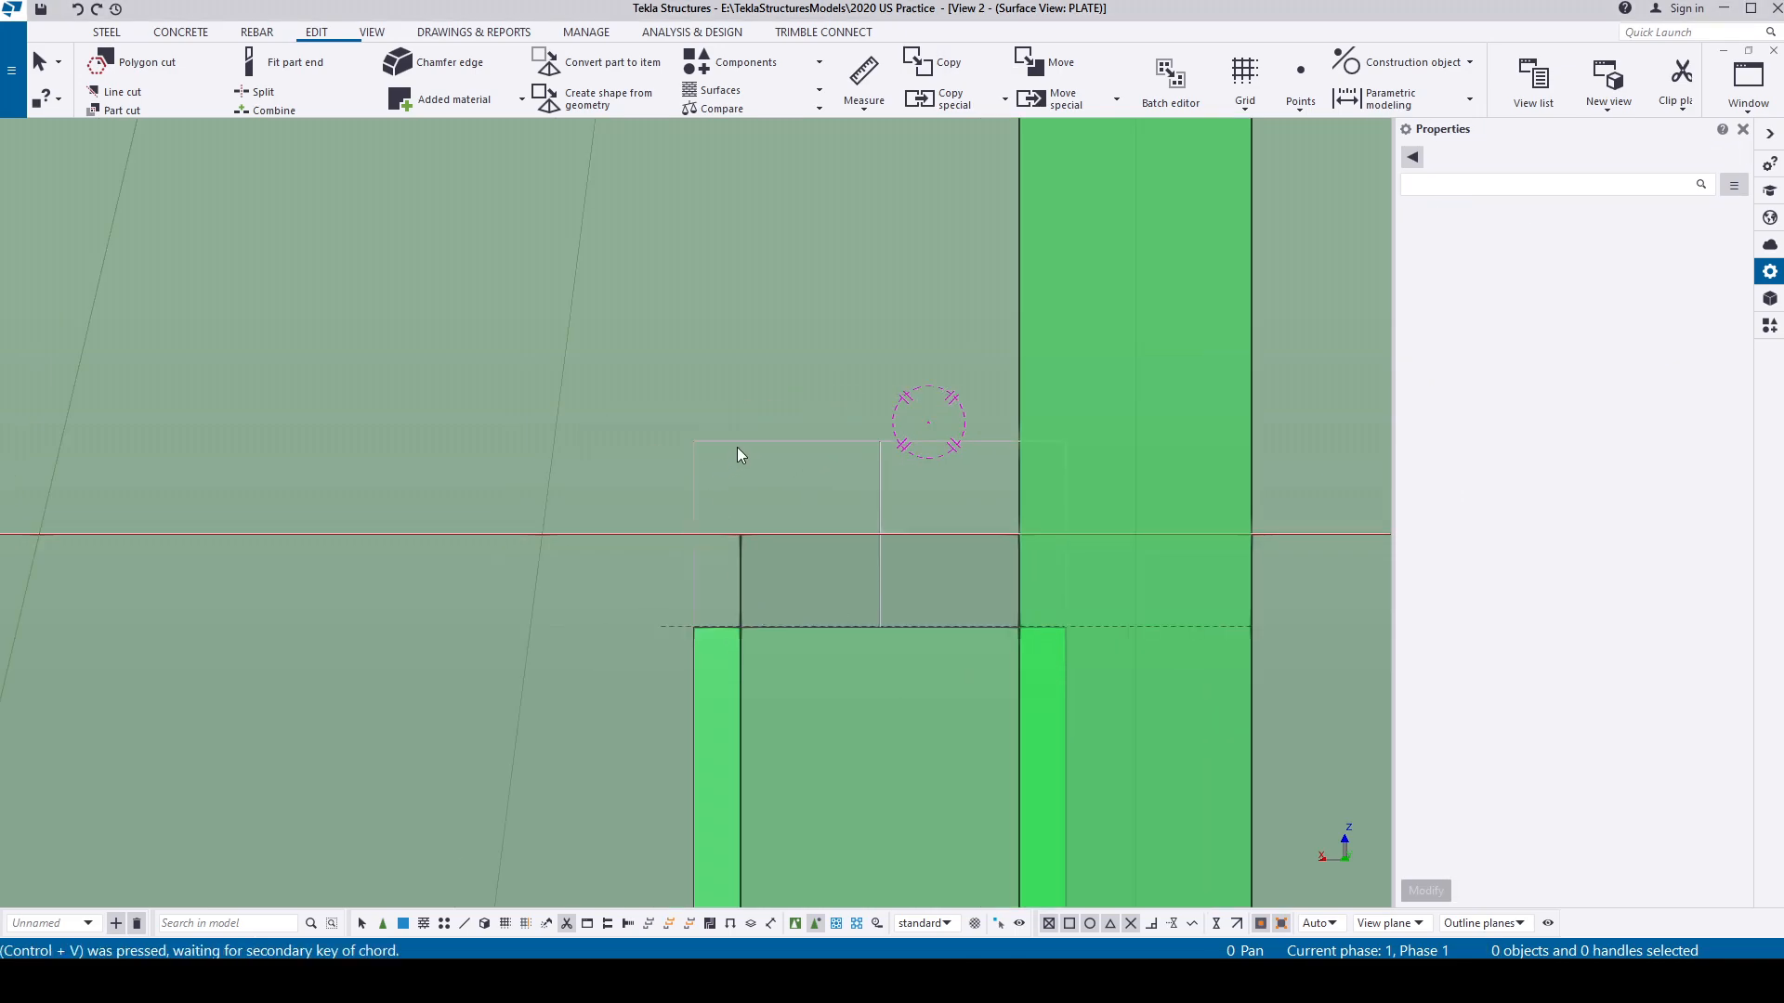
Give the cut's two top corners Arc chamfers with a 1/4 radius and modify them.
{"action": "left_click", "coordinate": [877, 442]}
{"action": "type", "text": "1"}
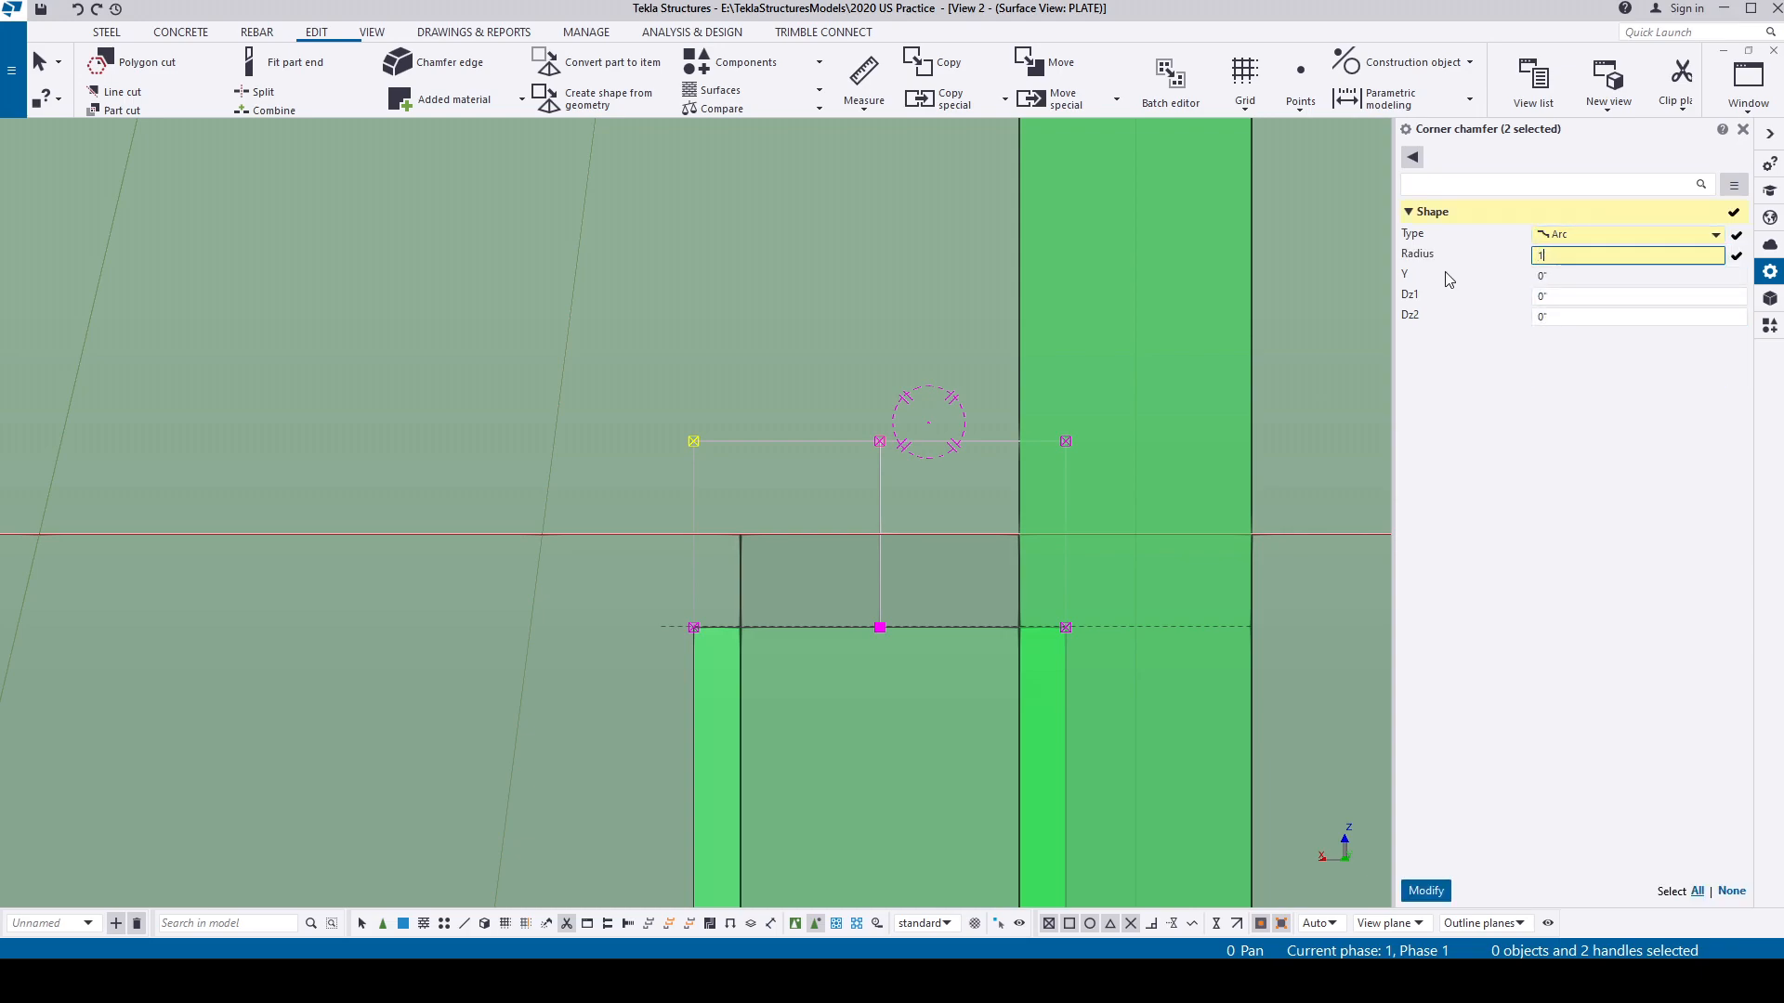
{"action": "left_click", "coordinate": [1425, 890]}
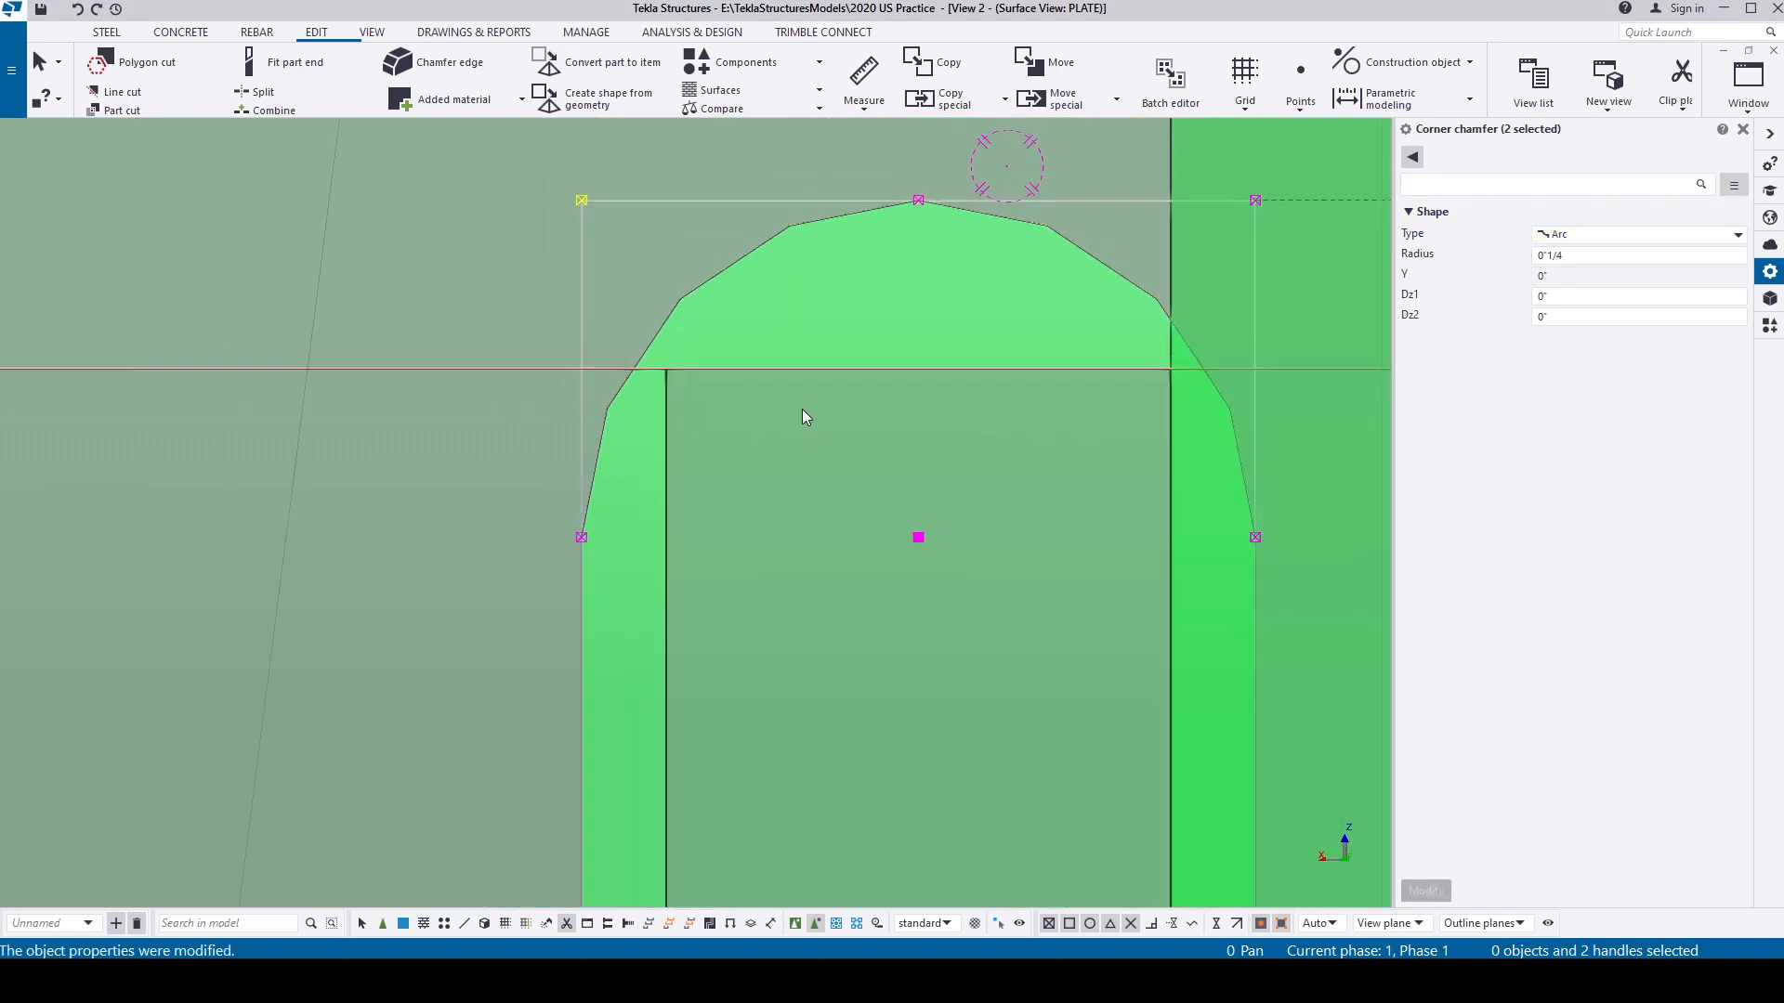
{"action": "scroll", "scroll_direction": "down", "scroll_amount": 3}
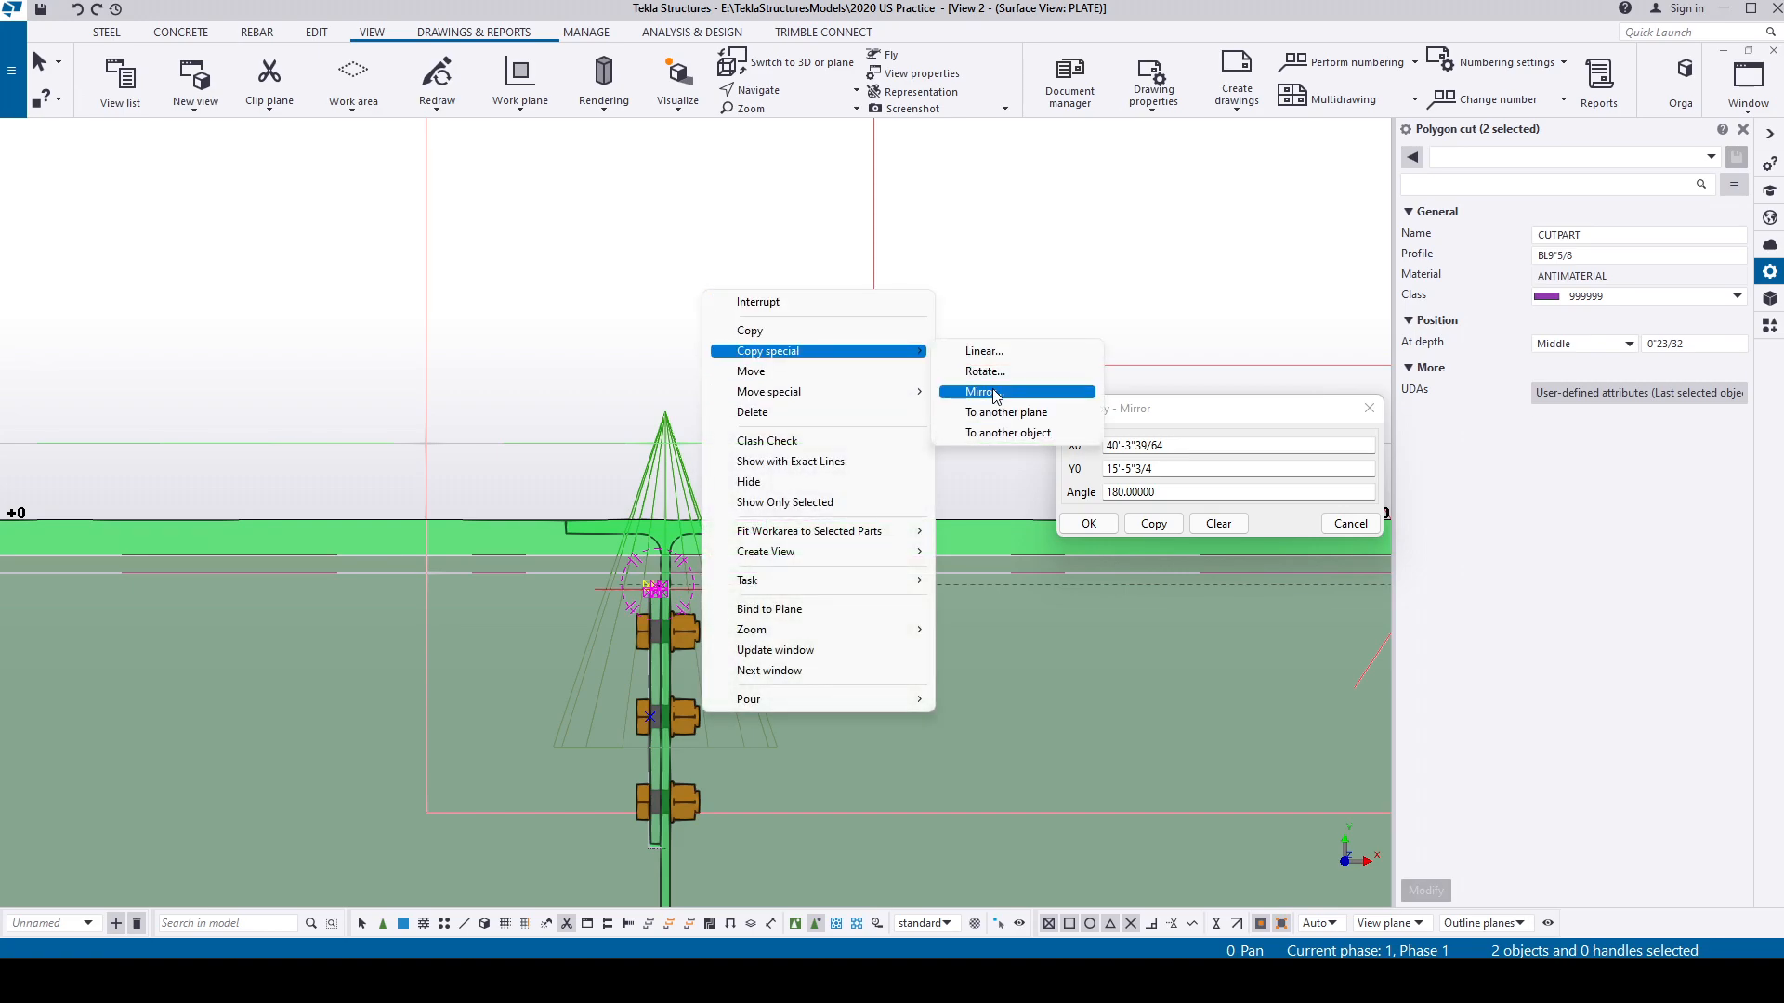
Mirror the rounded cuts across a picked mirror line, expanding the work area for the copies.
{"action": "left_click", "coordinate": [981, 392]}
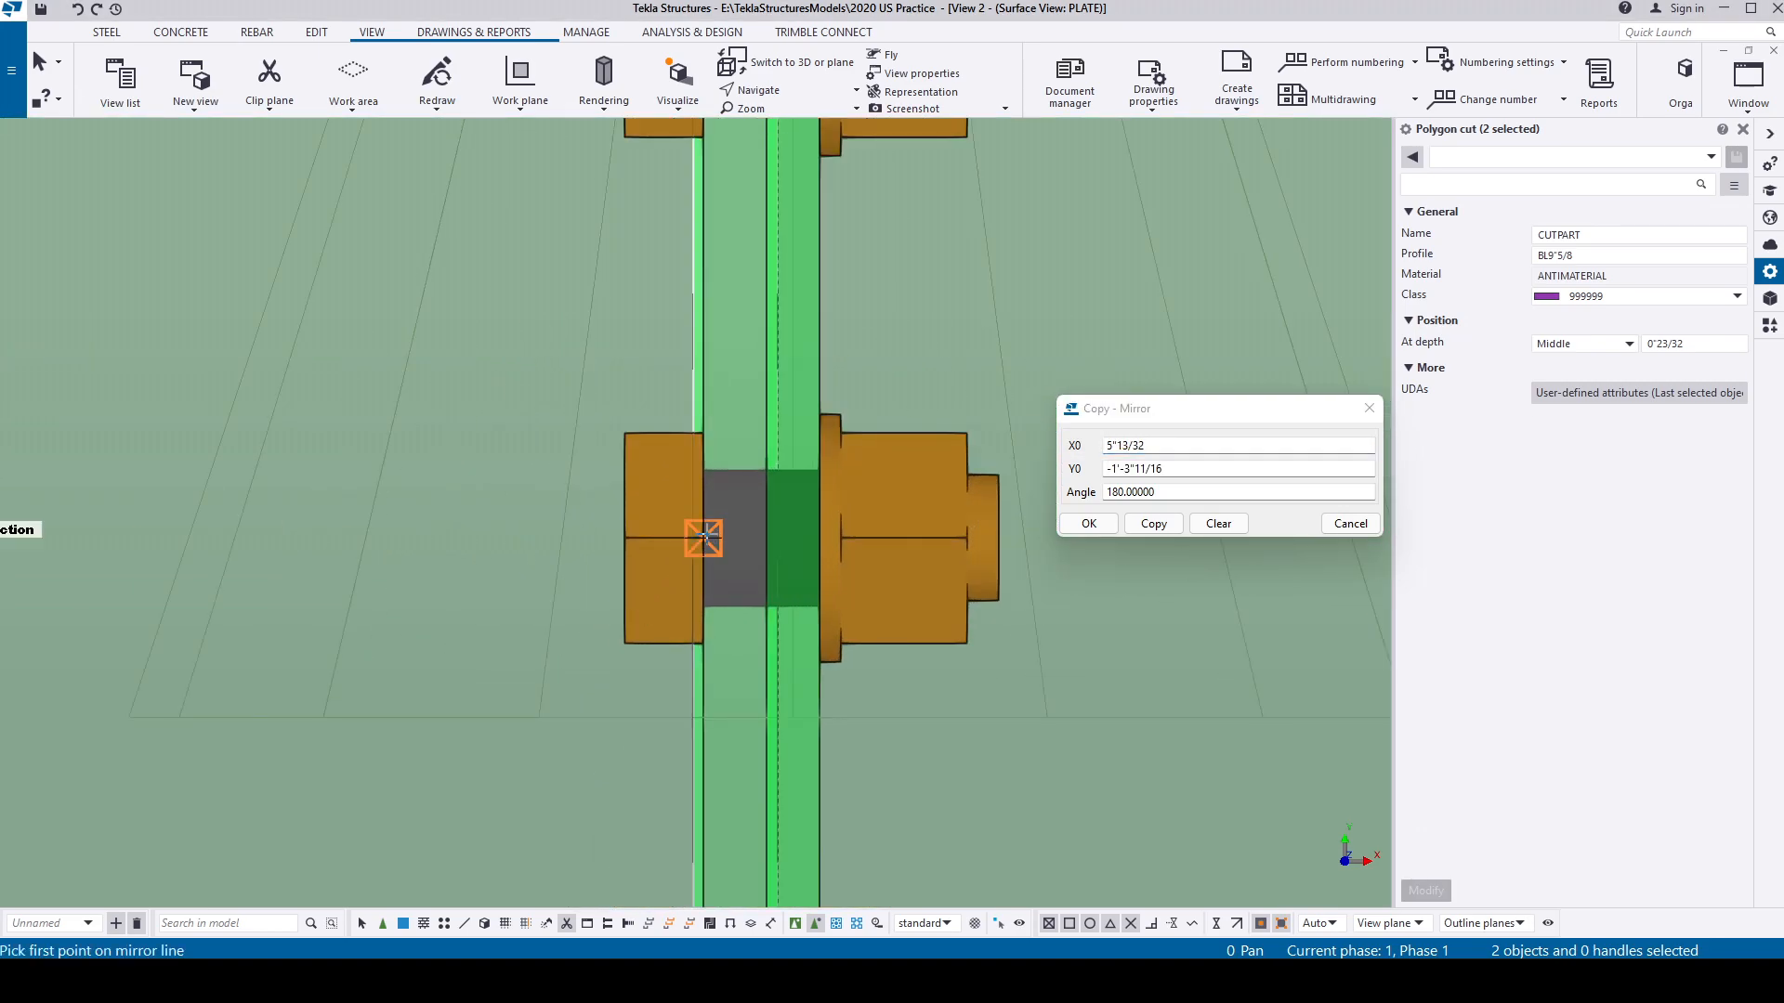
{"action": "left_click", "coordinate": [702, 554]}
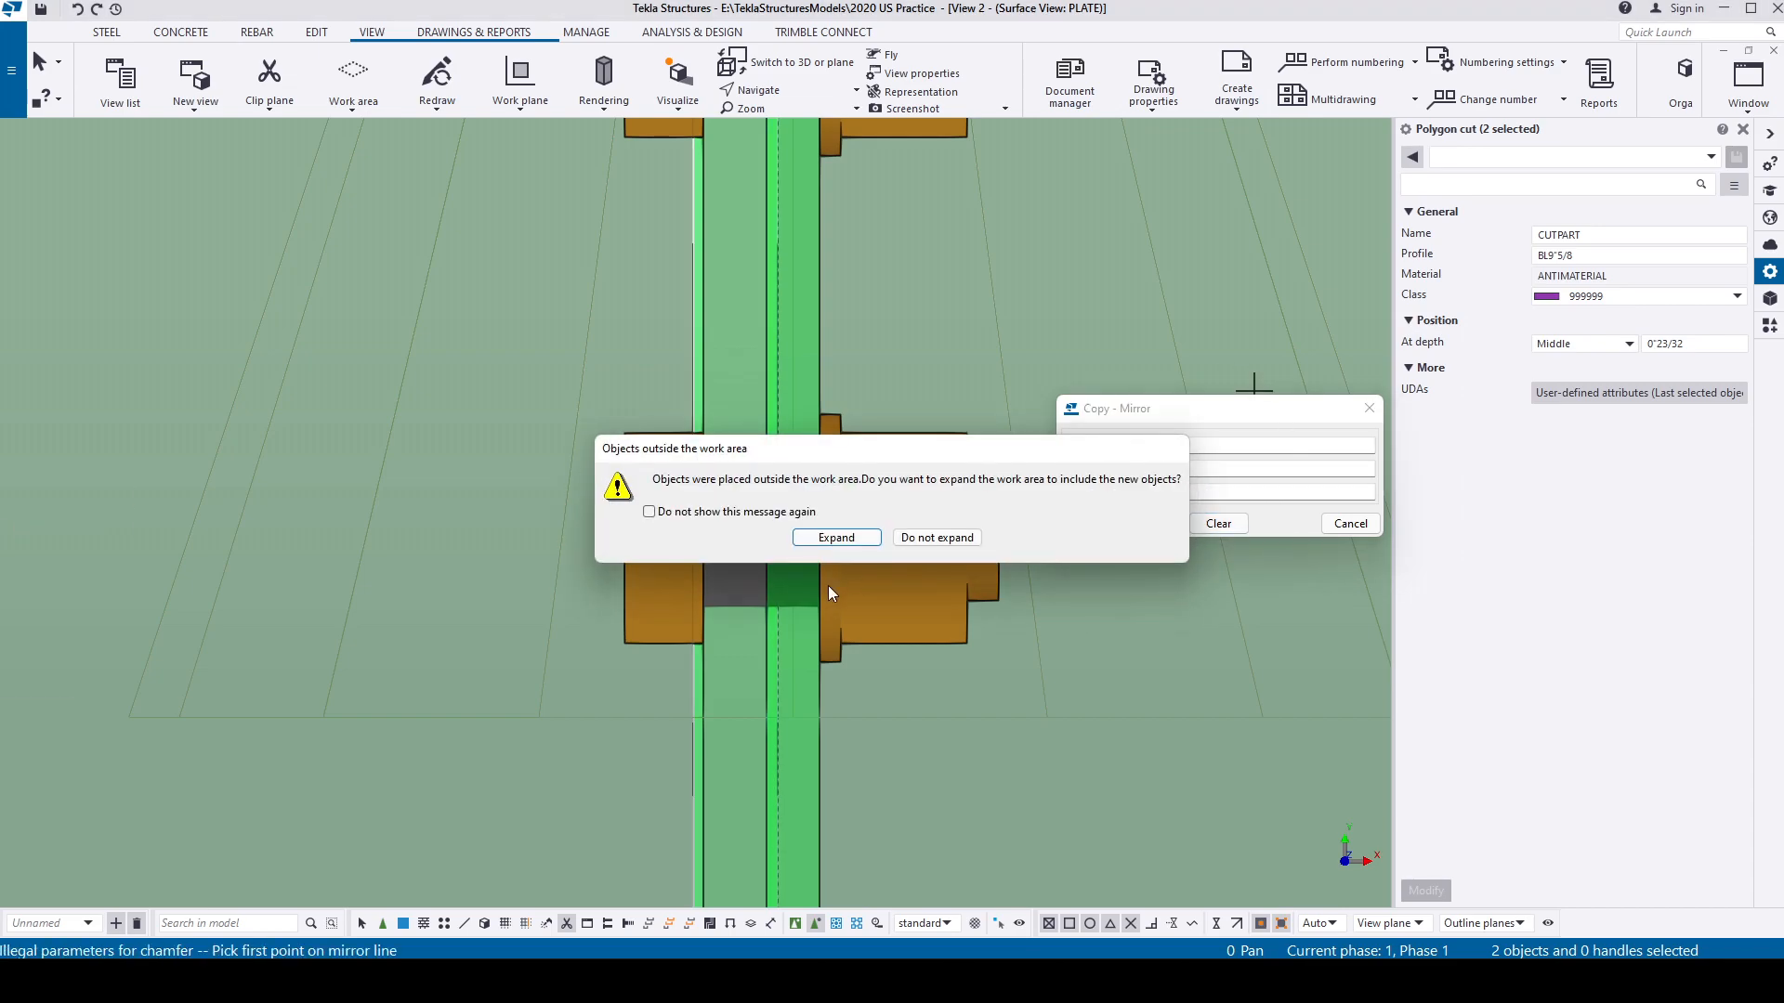
{"action": "left_click", "coordinate": [837, 537]}
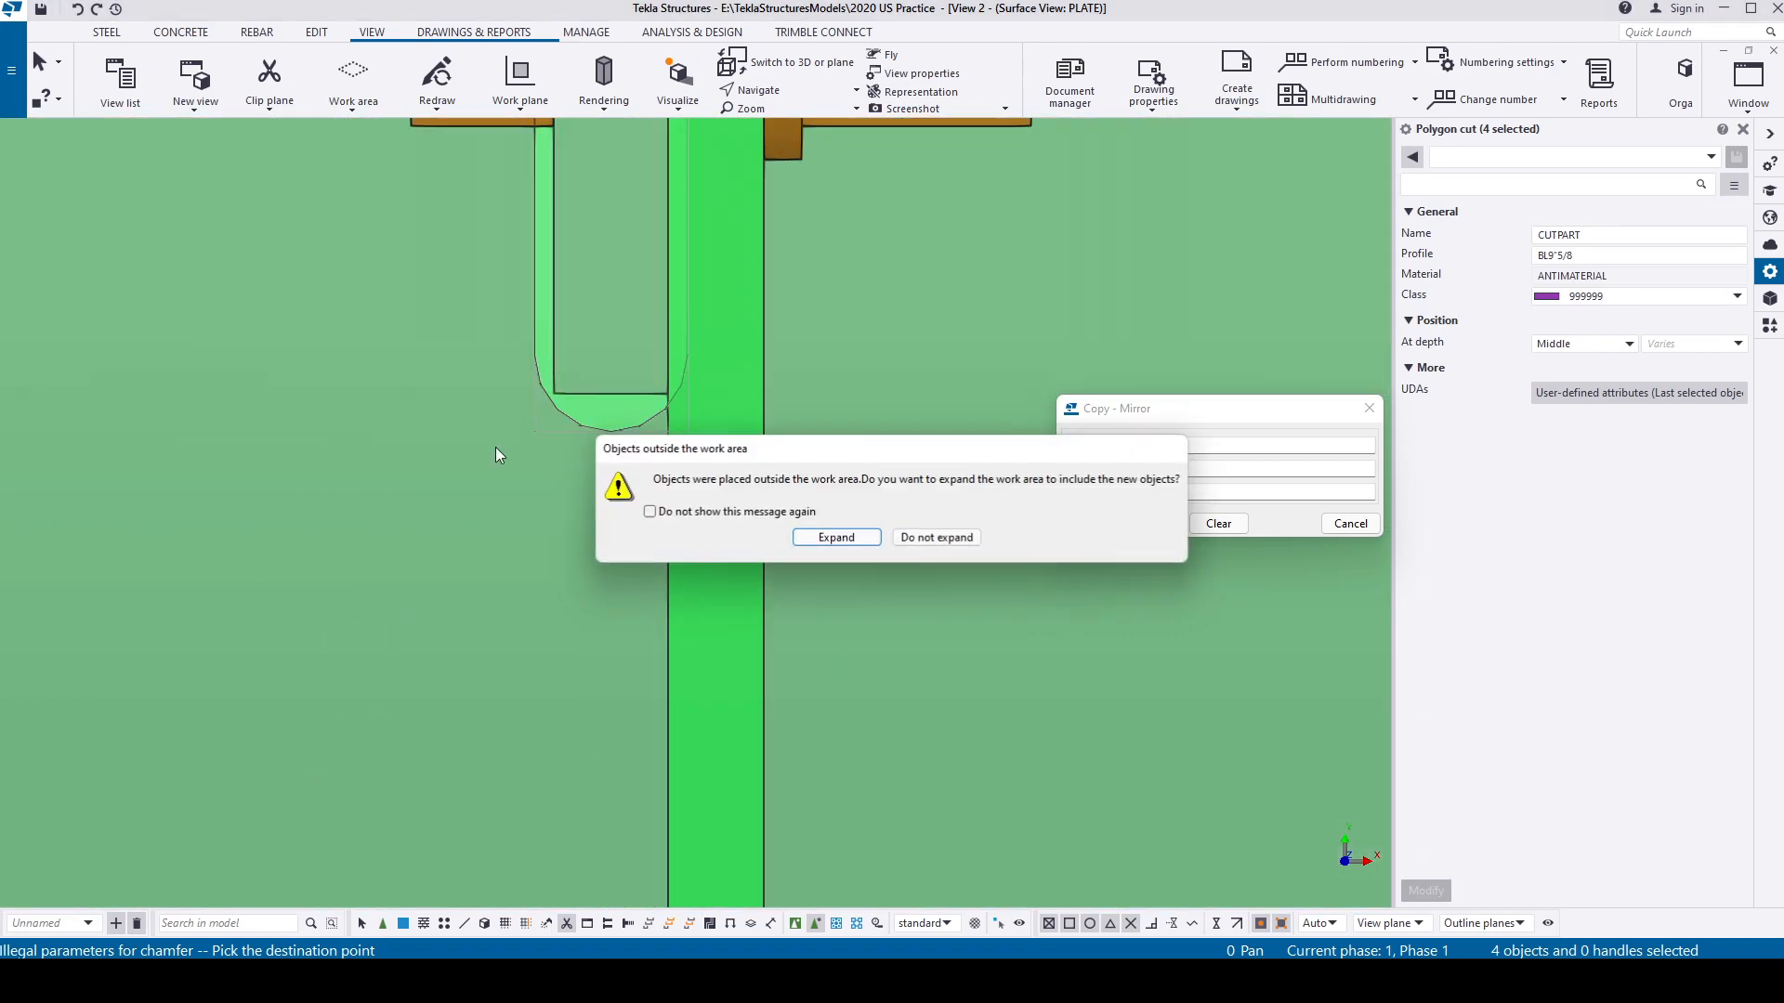
{"action": "left_click", "coordinate": [836, 537]}
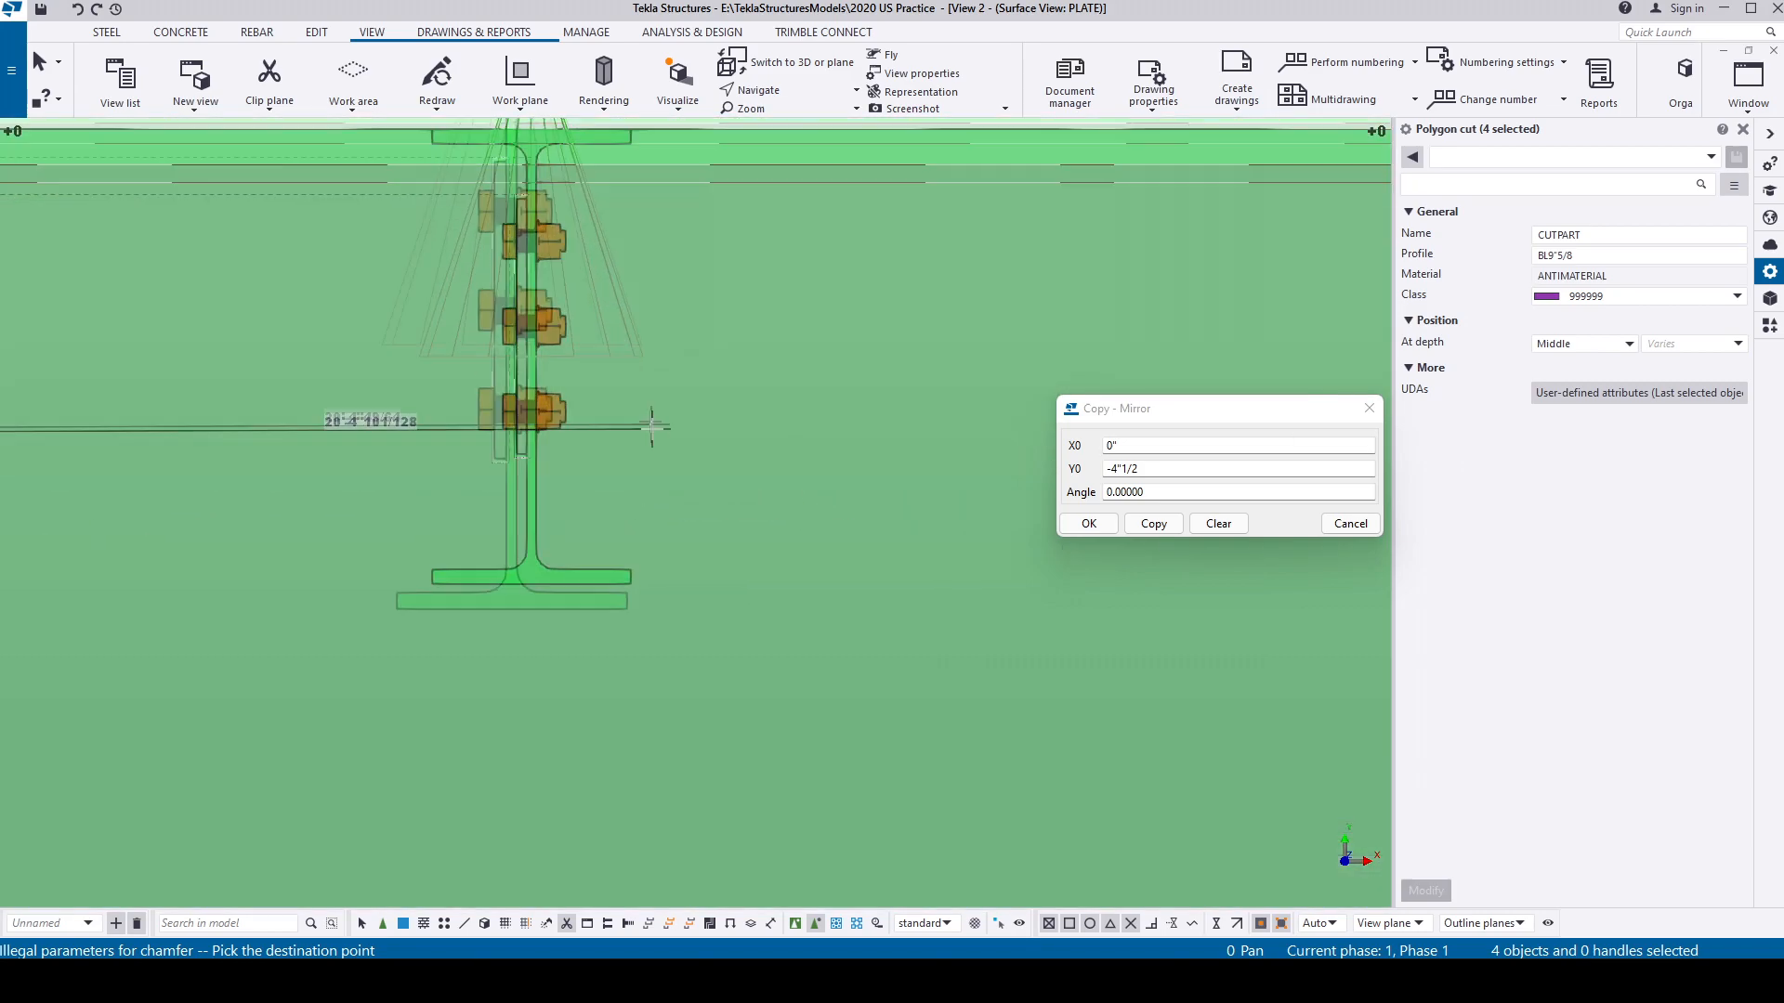
Copy the four cuts to the next shear-tab slot by destination point, expanding the work area.
{"action": "left_click", "coordinate": [1089, 524]}
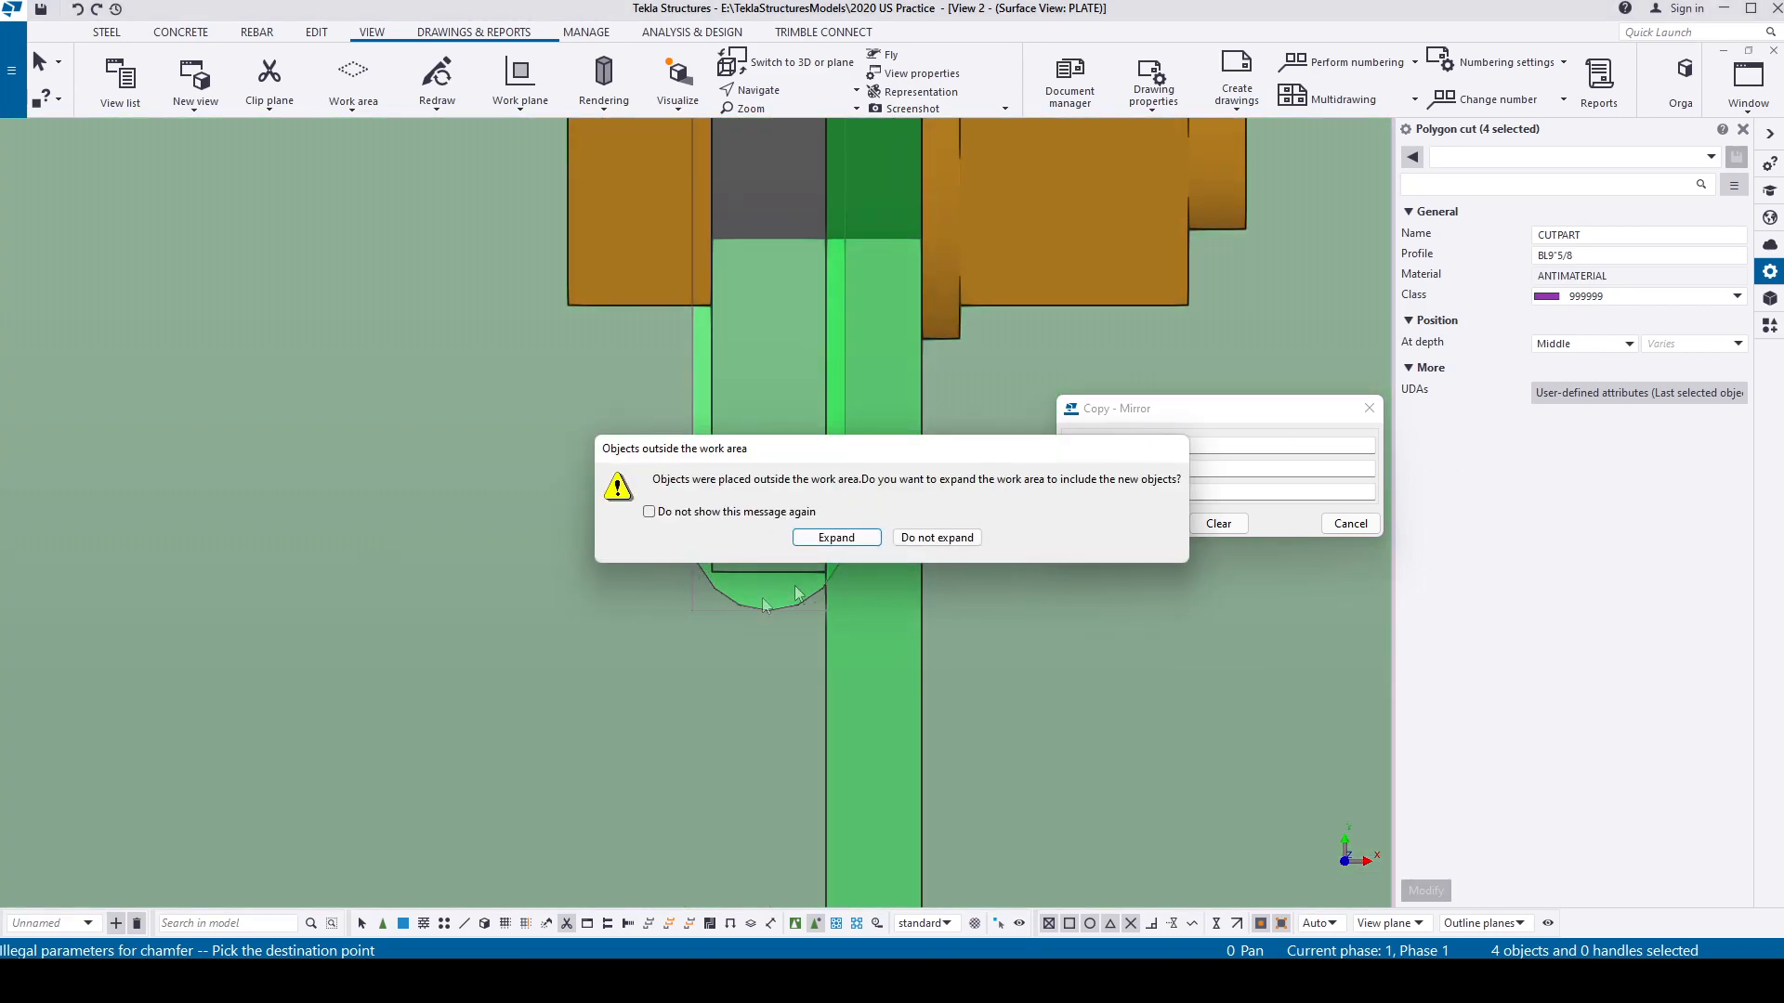
{"action": "left_click", "coordinate": [836, 537]}
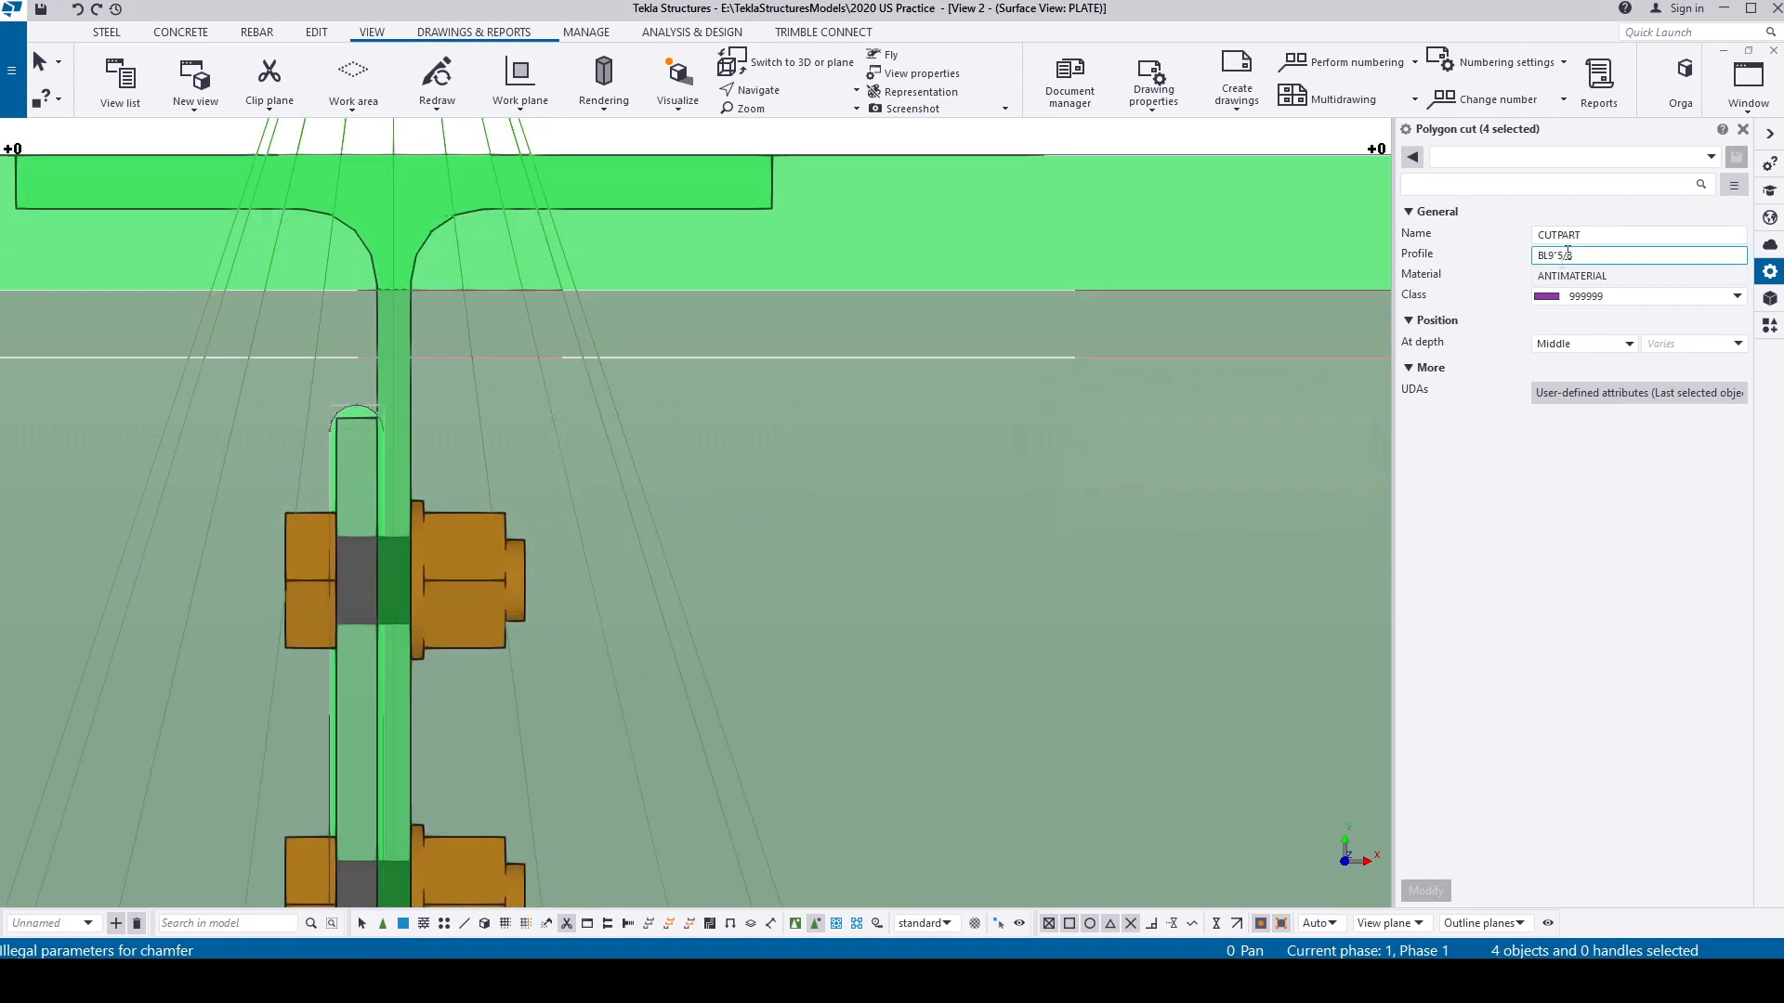
{"action": "left_click", "coordinate": [1767, 128]}
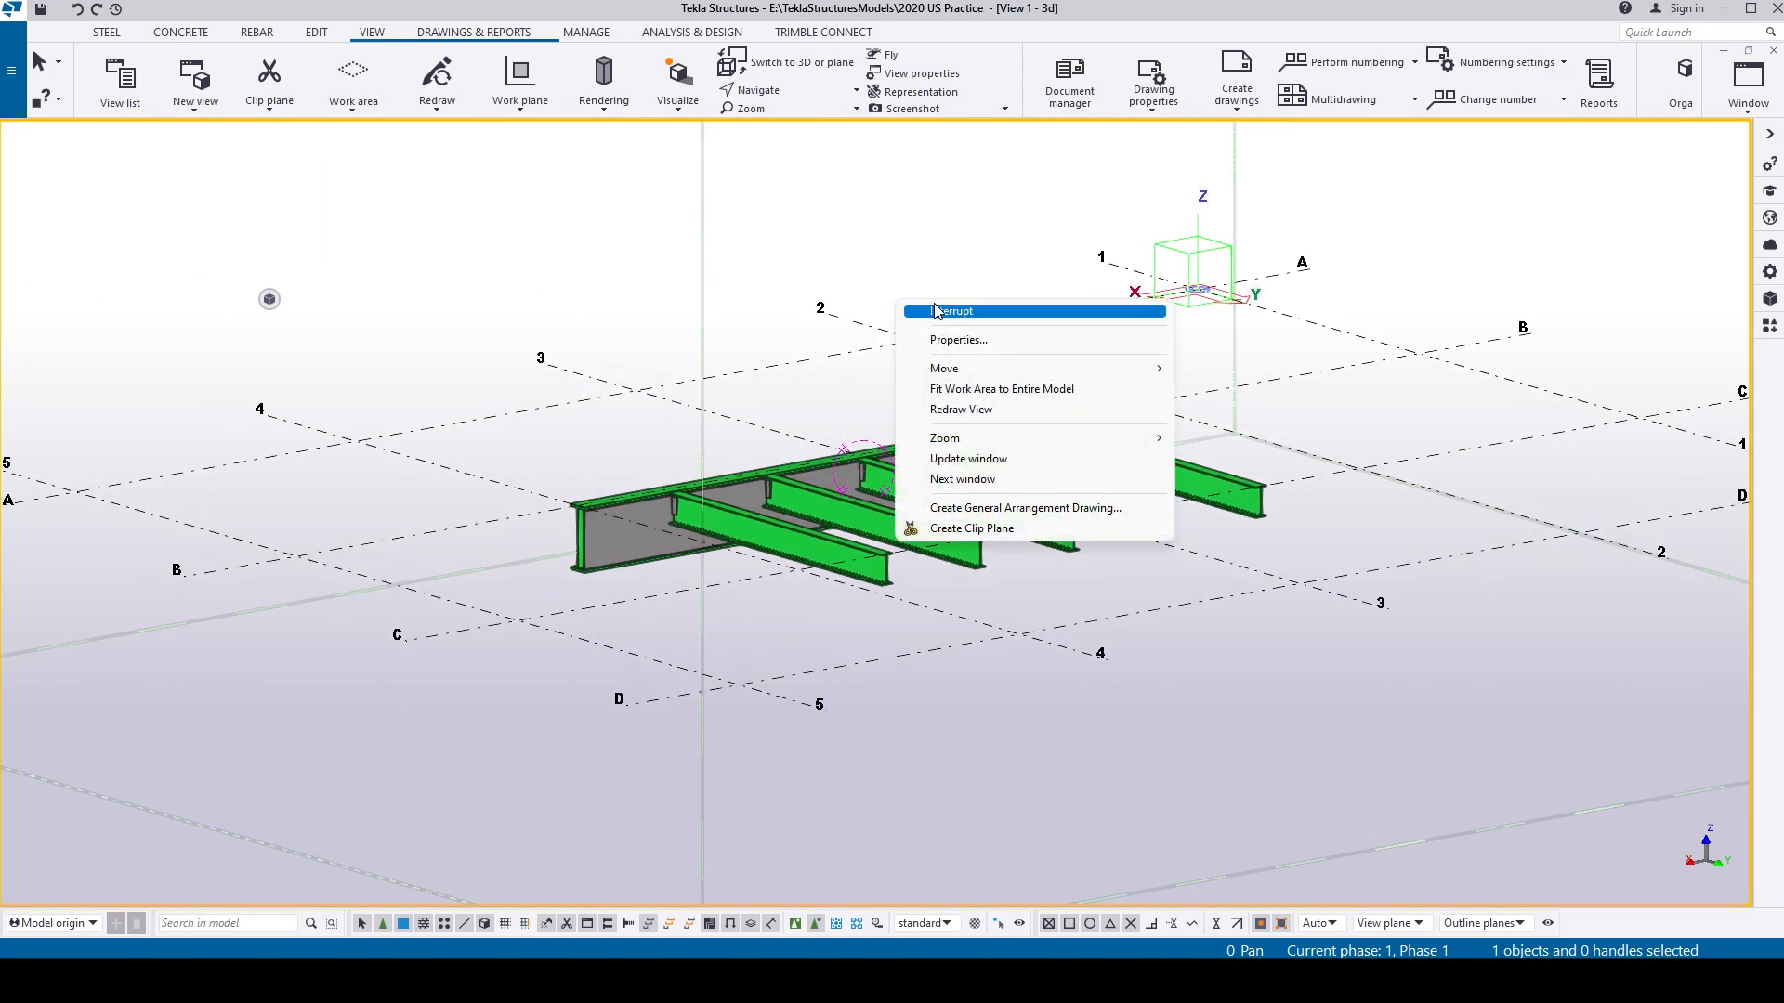
Interrupt the active command in the 3D view of the girder and beams.
{"action": "left_click", "coordinate": [953, 312]}
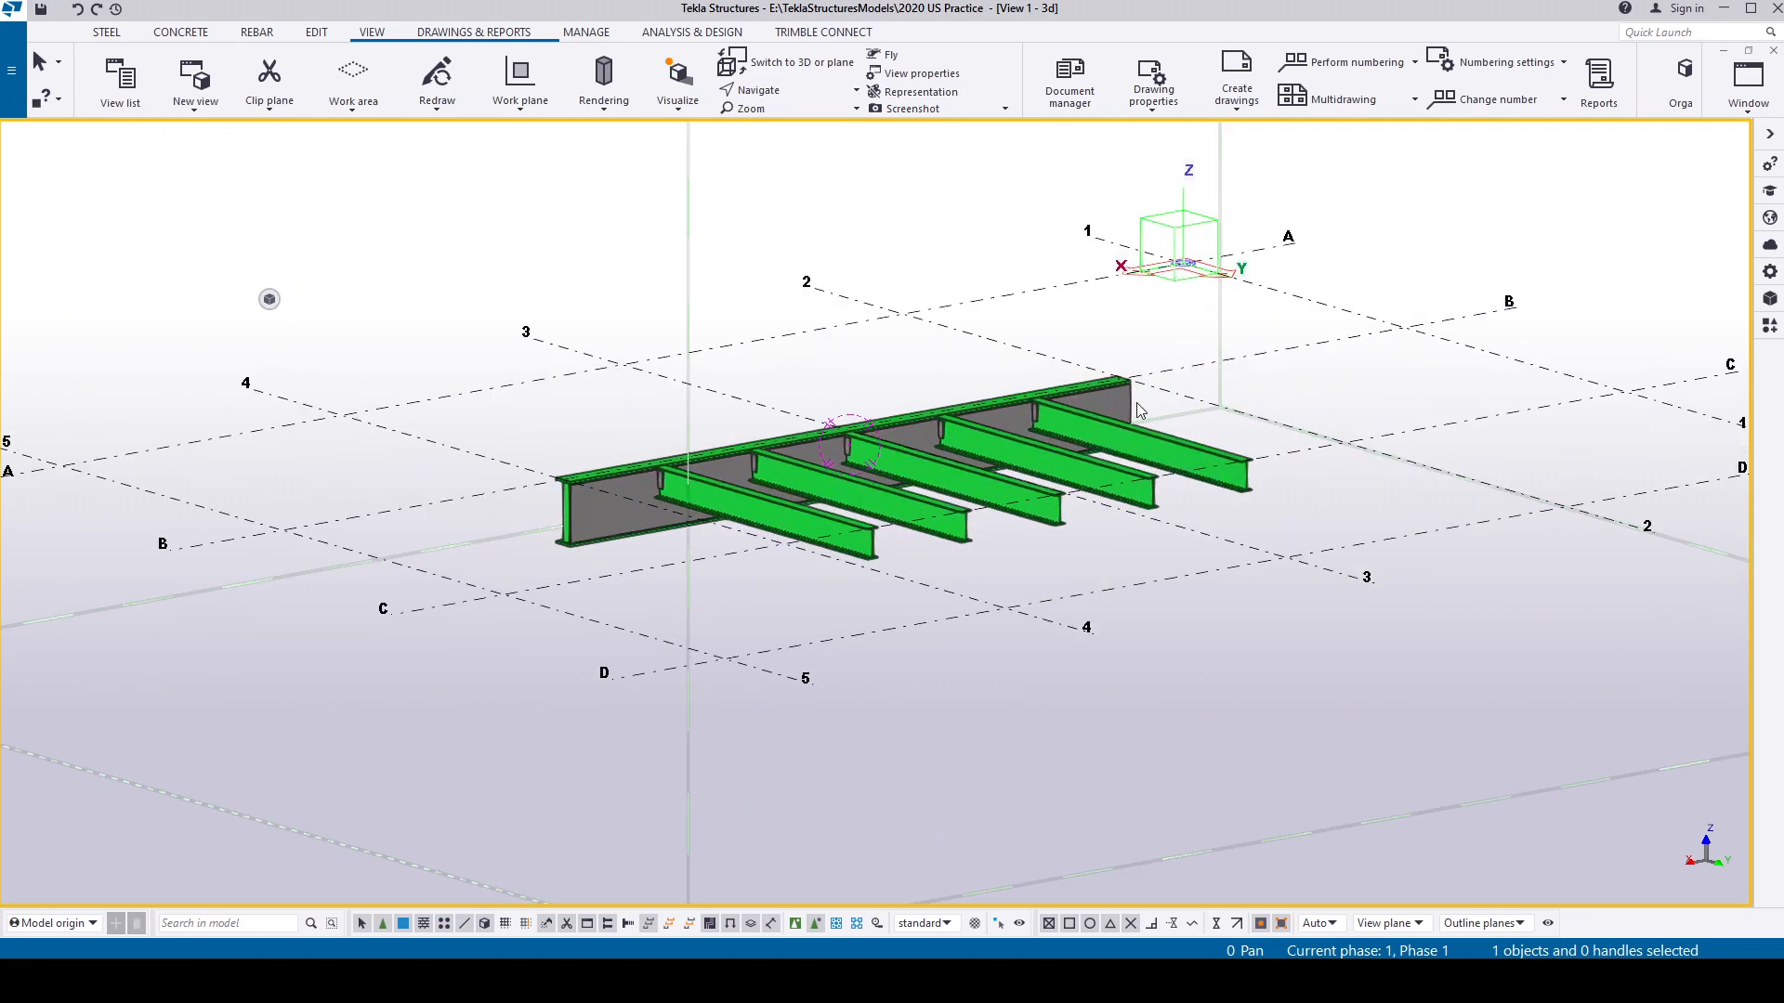